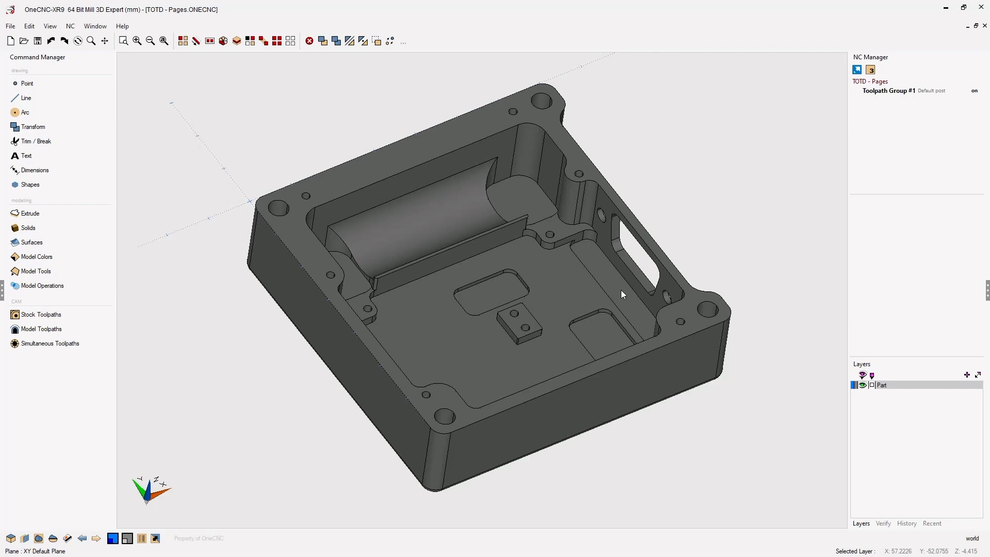
{"action": "mouse_move", "coordinate": [301, 371]}
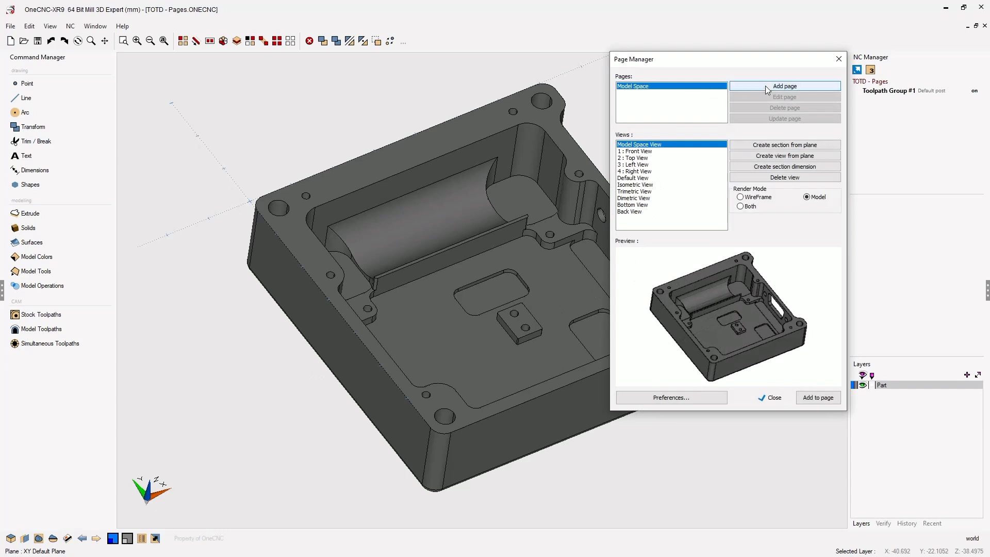
Add a new drawing page, Page #1, using the ANSI C template.
{"action": "left_click", "coordinate": [784, 87]}
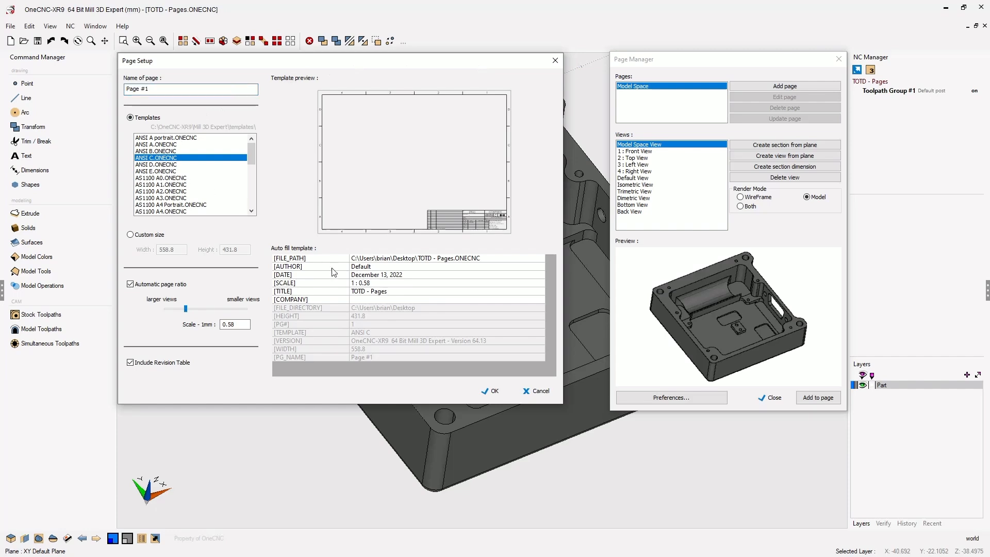
Create Page #1, set render mode to WireFrame and add the top view.
{"action": "left_click", "coordinate": [489, 390]}
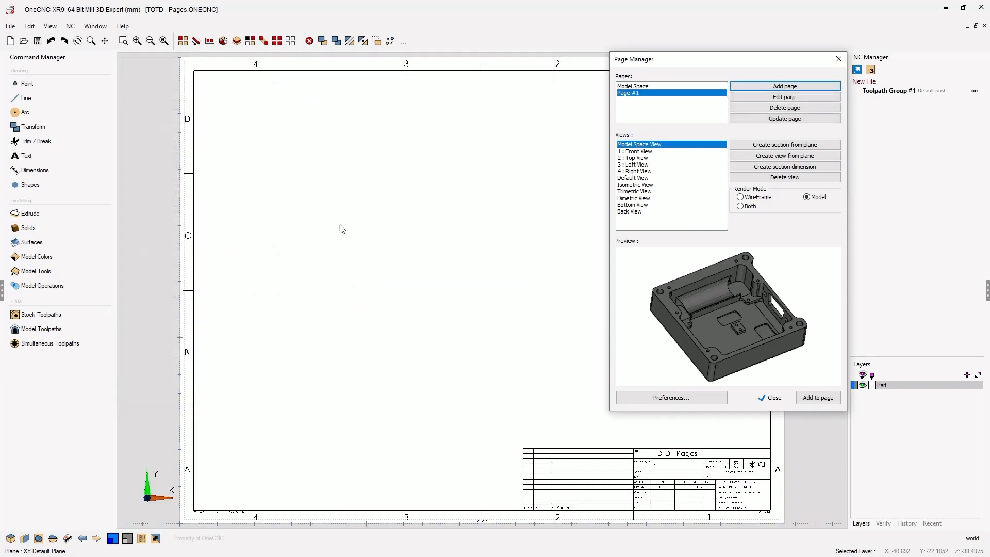
{"action": "mouse_move", "coordinate": [523, 262]}
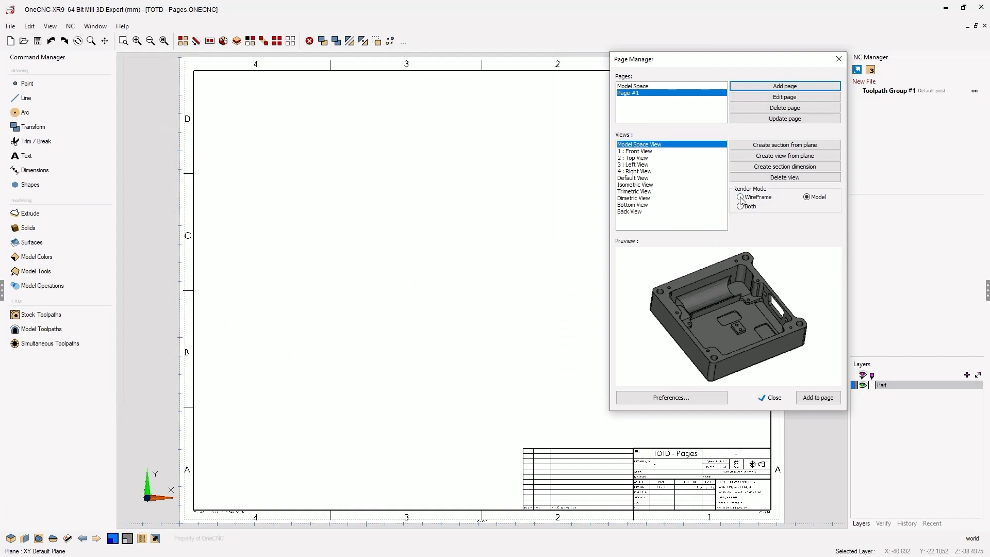
{"action": "left_click", "coordinate": [739, 197]}
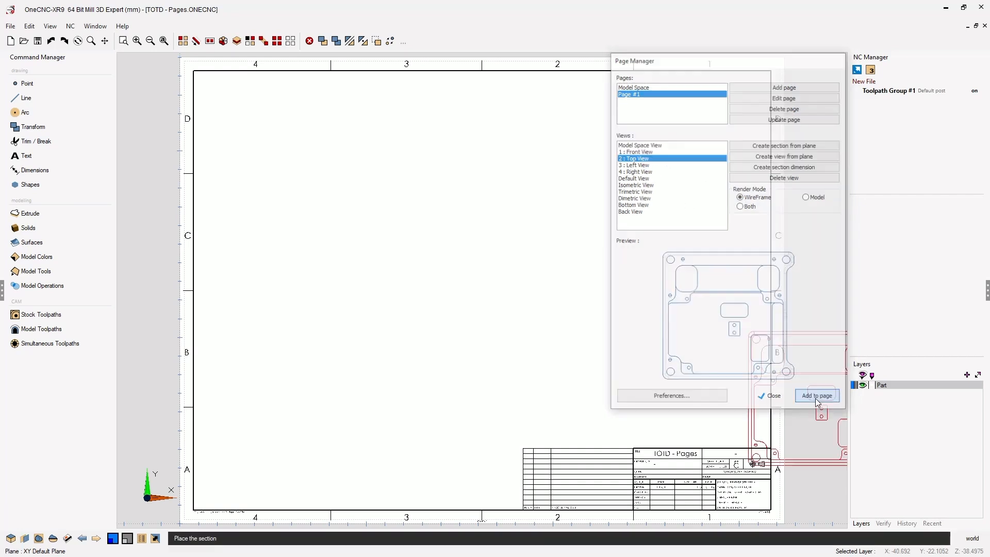
{"action": "left_click", "coordinate": [816, 396]}
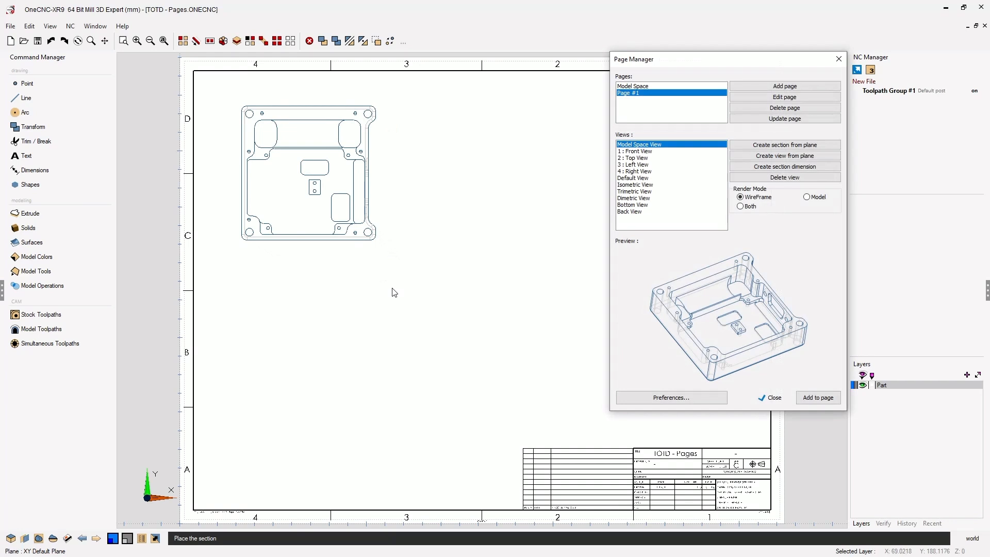
Add the right view and place the front view below the top view.
{"action": "left_click", "coordinate": [633, 171]}
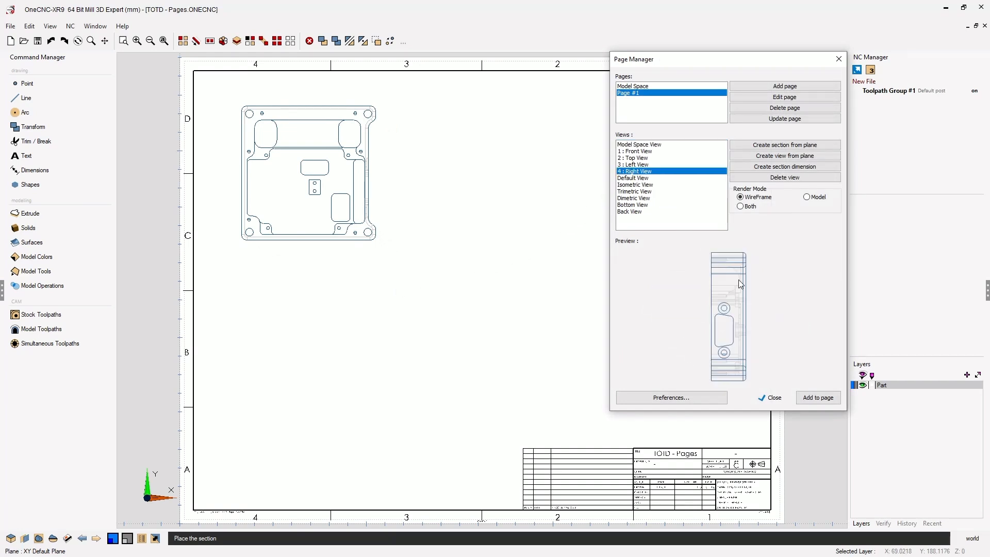
{"action": "left_click", "coordinate": [769, 397]}
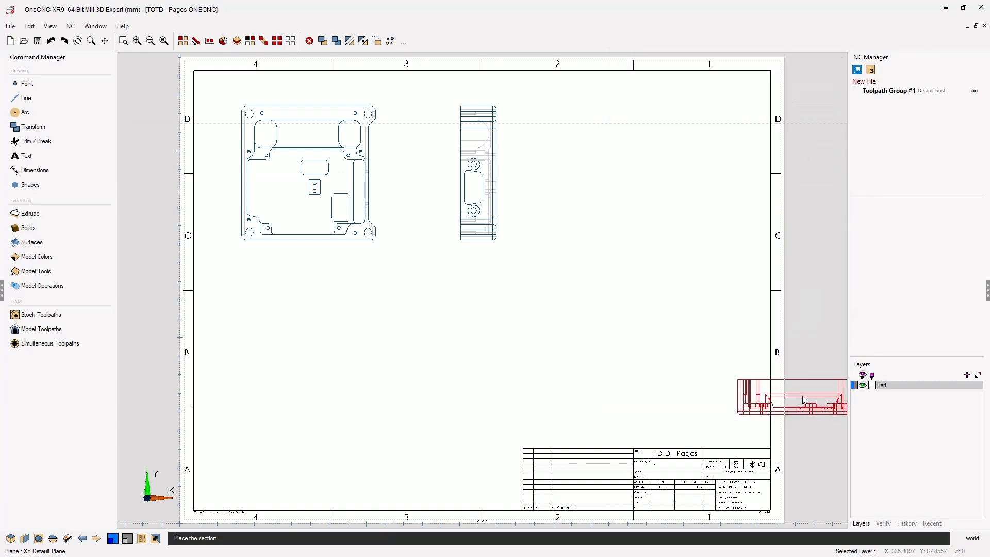
{"action": "left_click_drag", "start_coordinate": [793, 397], "coordinate": [308, 335]}
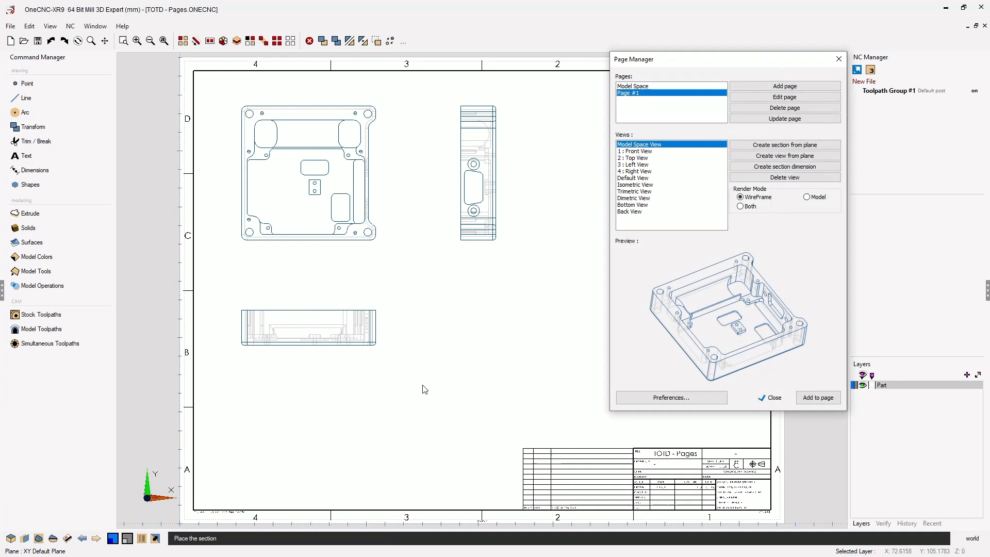
{"action": "mouse_move", "coordinate": [638, 197]}
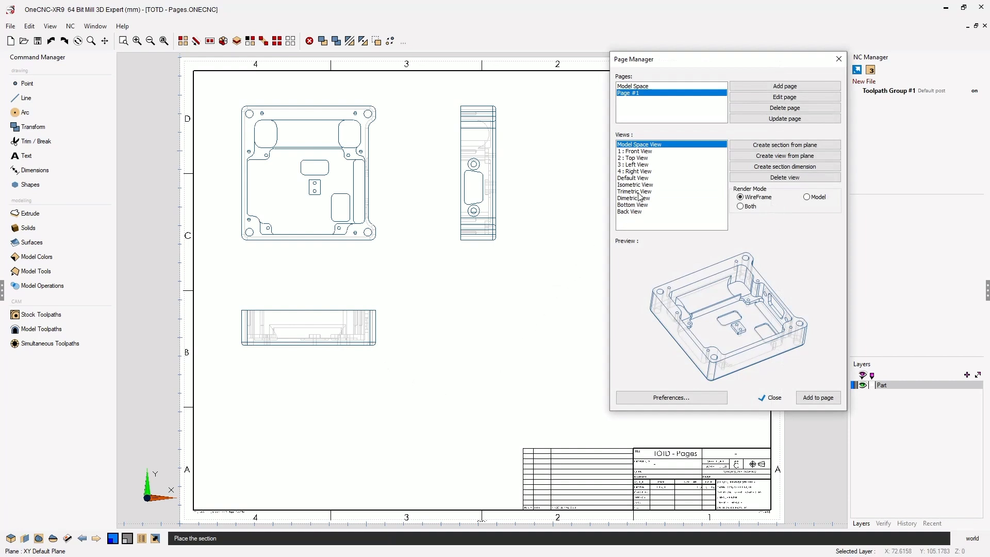
Add a Model-rendered trimetric view at the sheet's lower right.
{"action": "left_click", "coordinate": [634, 191]}
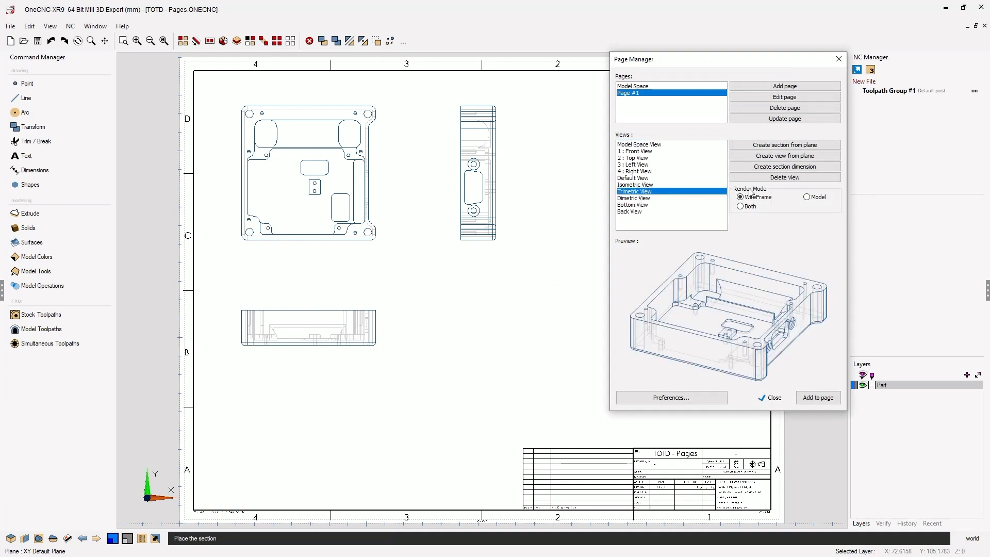
{"action": "left_click", "coordinate": [803, 196]}
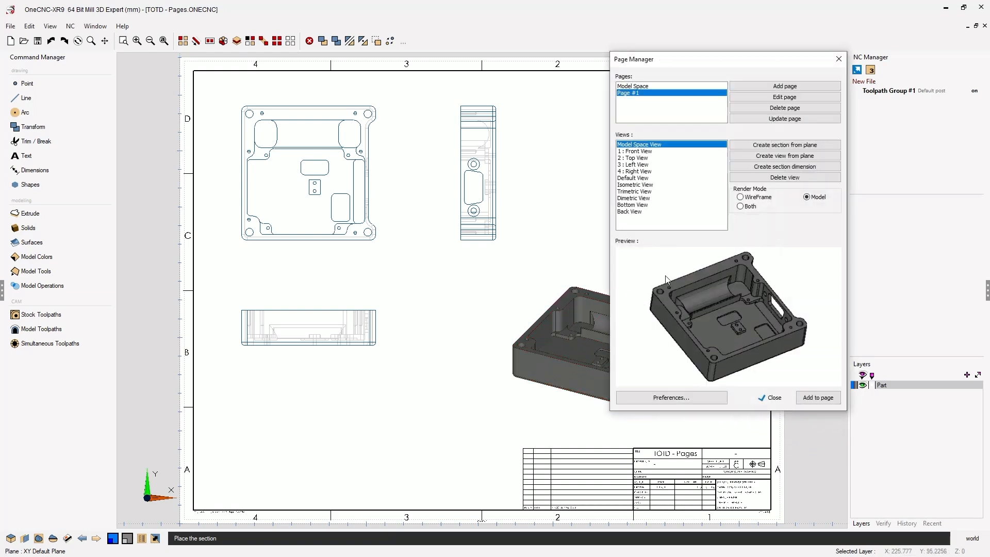
{"action": "left_click", "coordinate": [773, 397]}
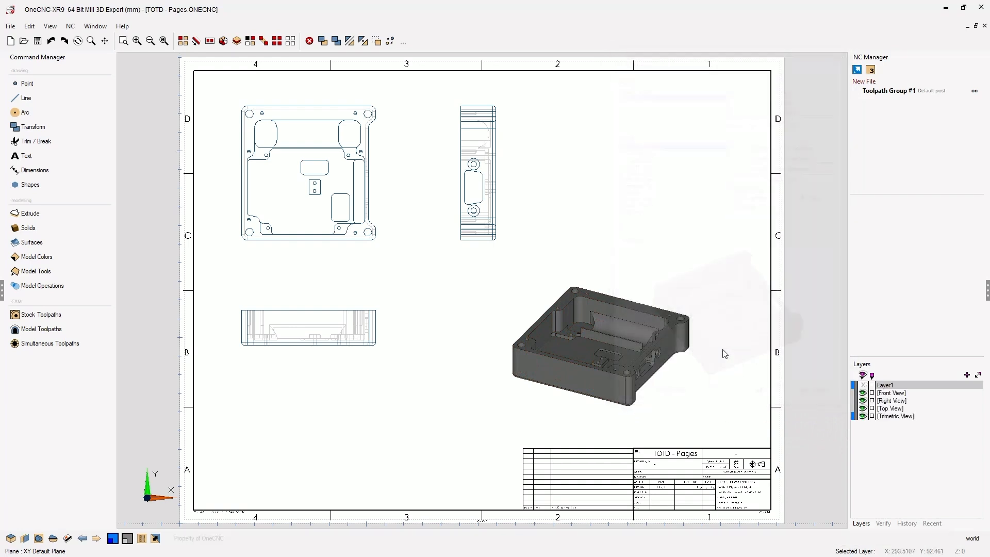
{"action": "mouse_move", "coordinate": [649, 270]}
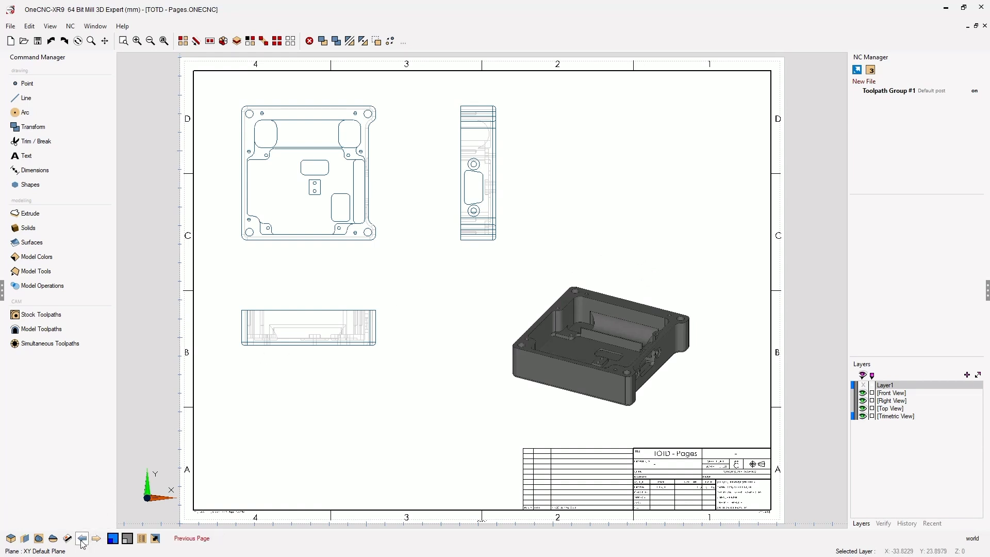
Return to model space and activate the saved Cross Section plane.
{"action": "left_click", "coordinate": [82, 543]}
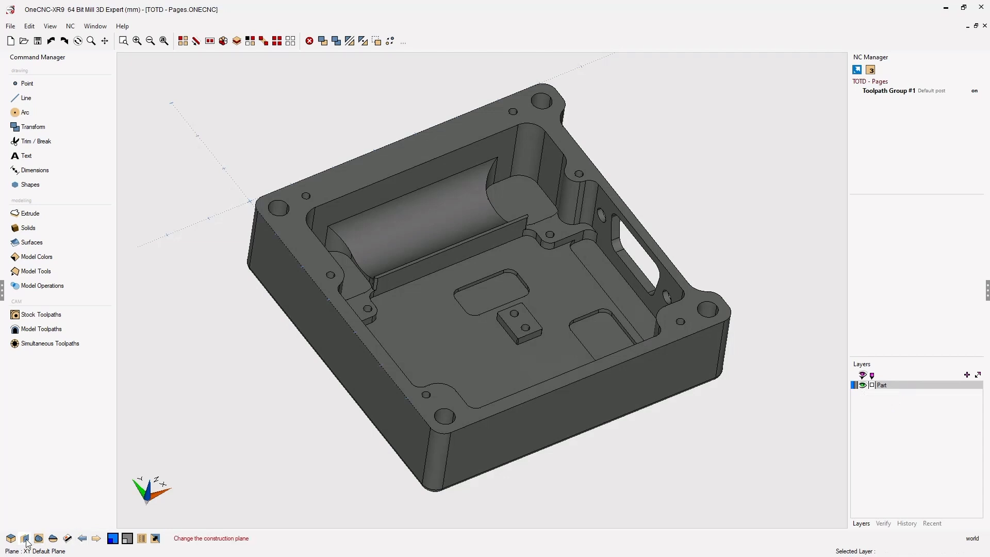
{"action": "left_click", "coordinate": [25, 541]}
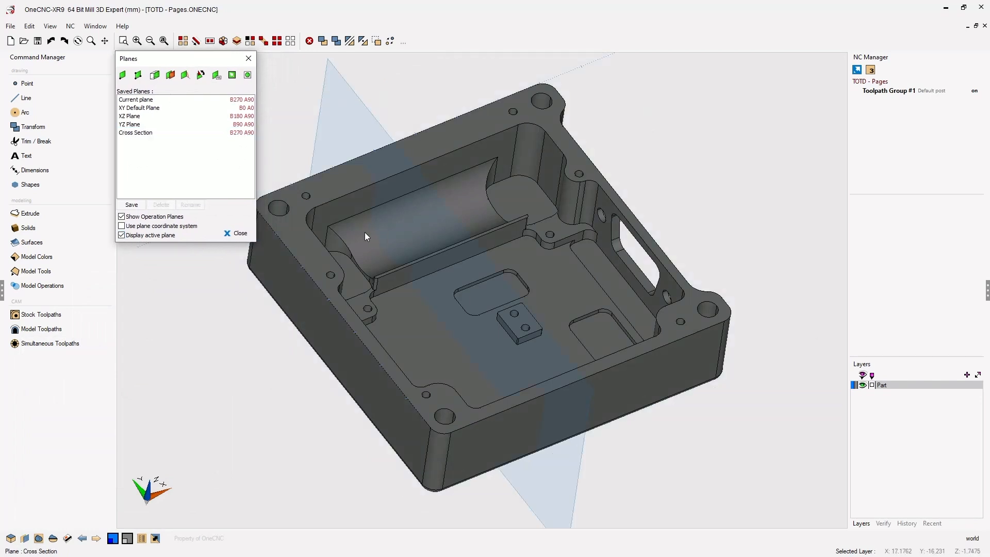
{"action": "left_click", "coordinate": [240, 233]}
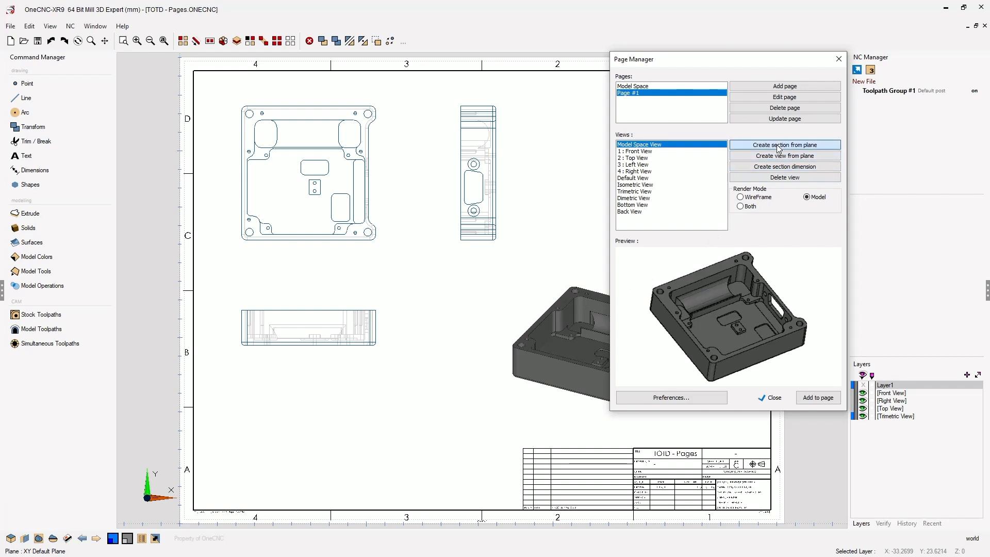
Create Section #1 from the cutting plane and place it at upper right.
{"action": "left_click", "coordinate": [784, 144]}
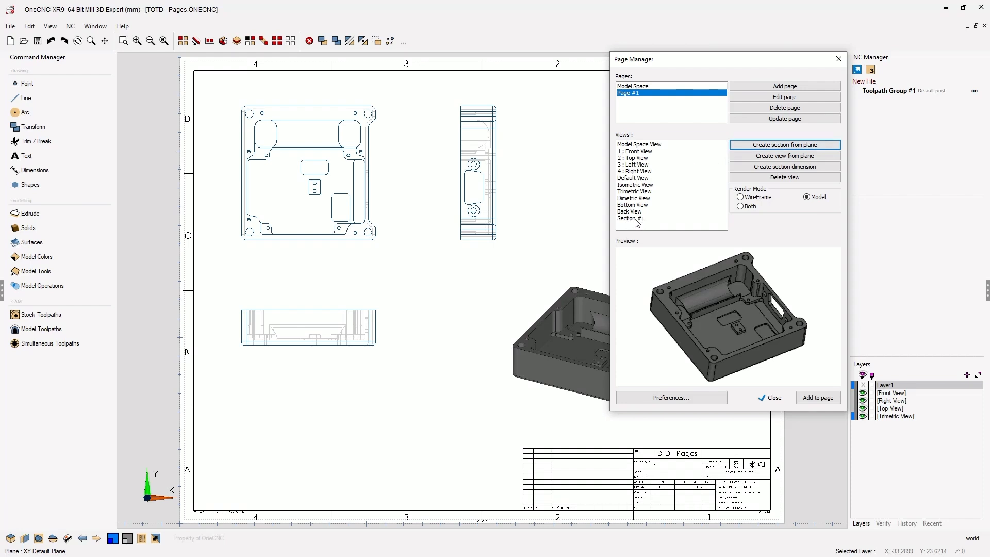
{"action": "left_click", "coordinate": [630, 217]}
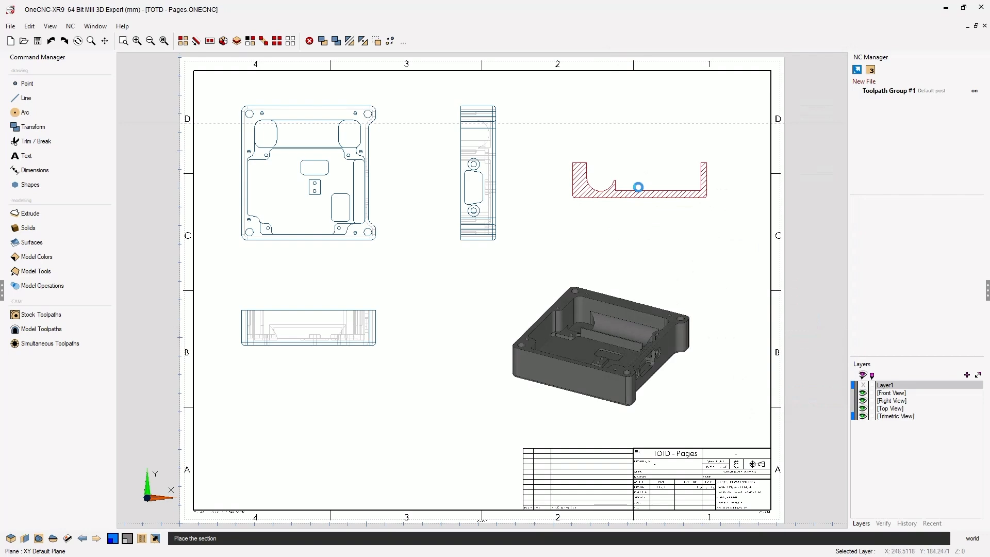
{"action": "left_click", "coordinate": [637, 187]}
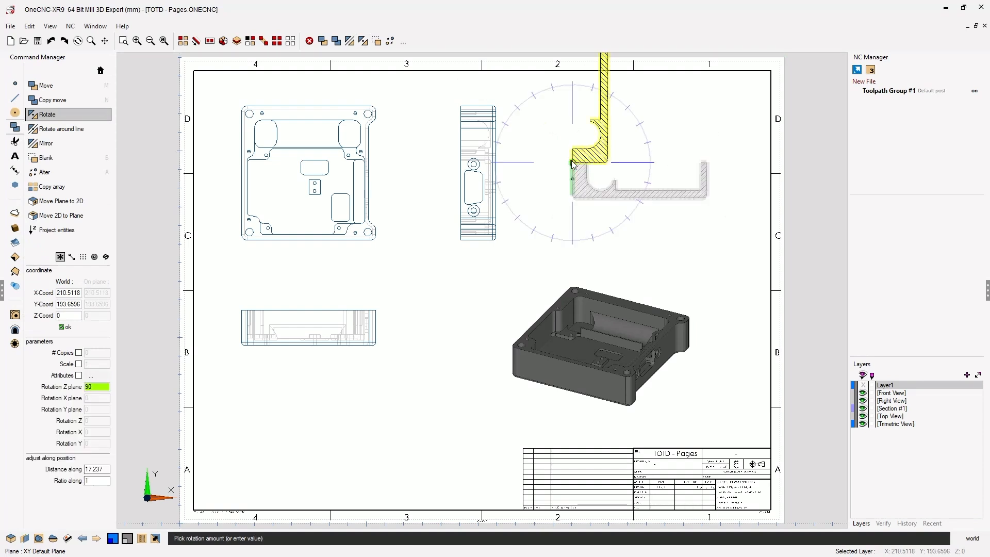
{"action": "mouse_move", "coordinate": [571, 165]}
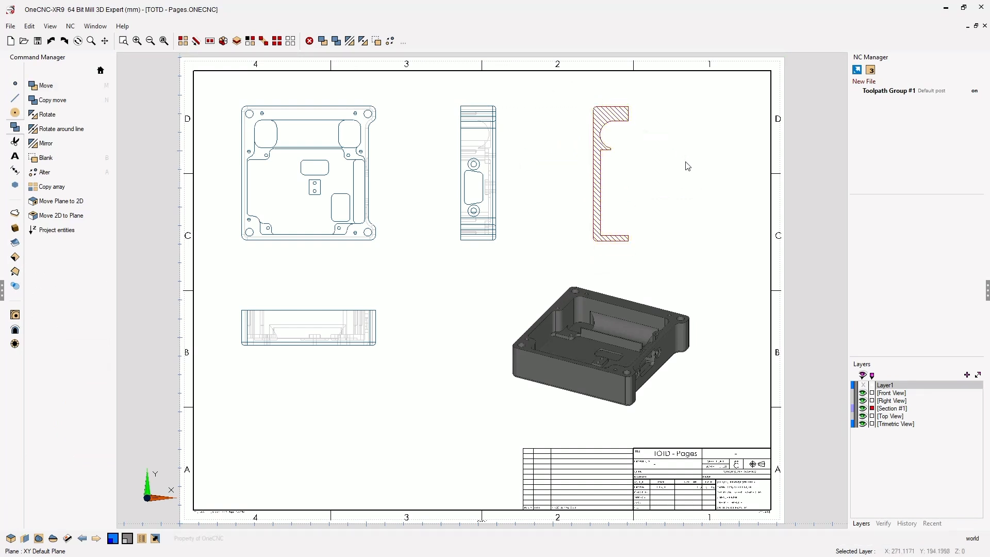
{"action": "mouse_move", "coordinate": [678, 185]}
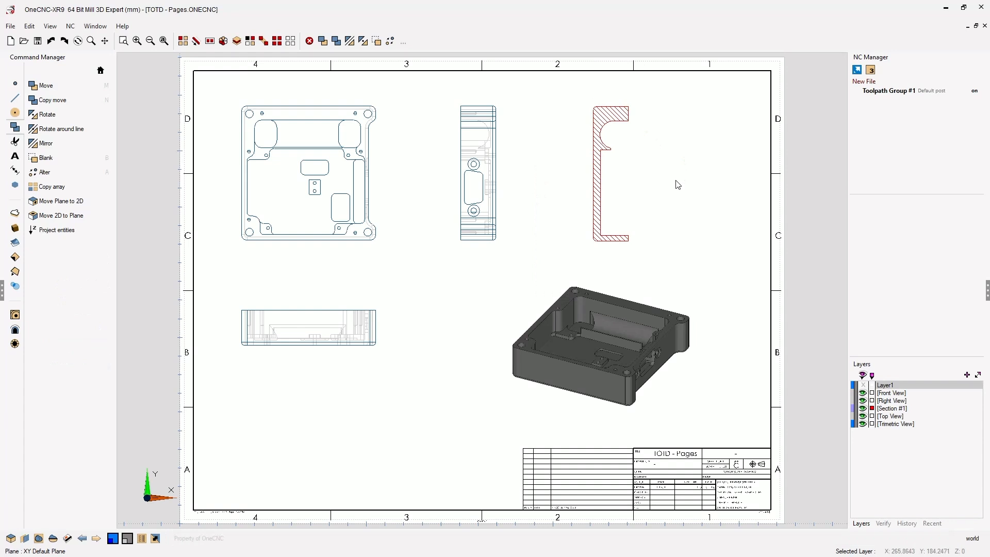